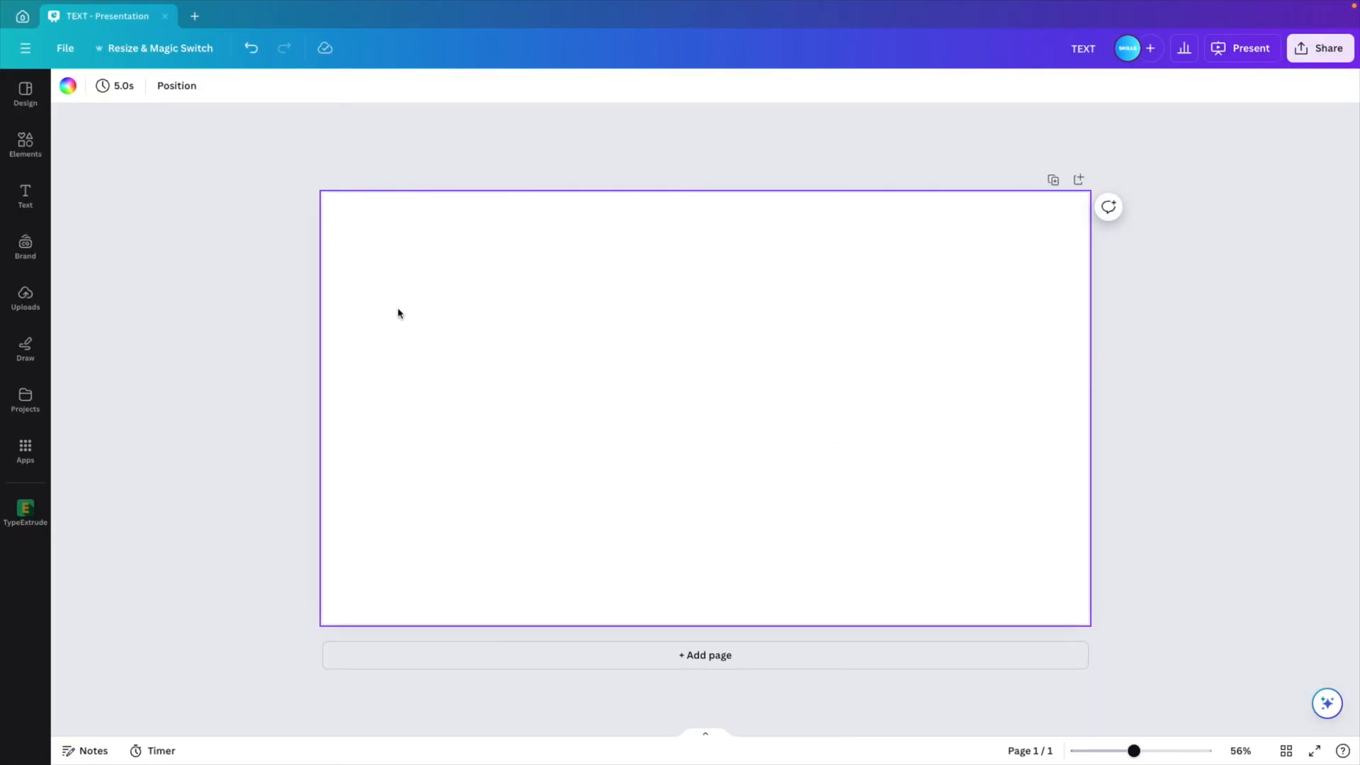
mouse_move(25, 145)
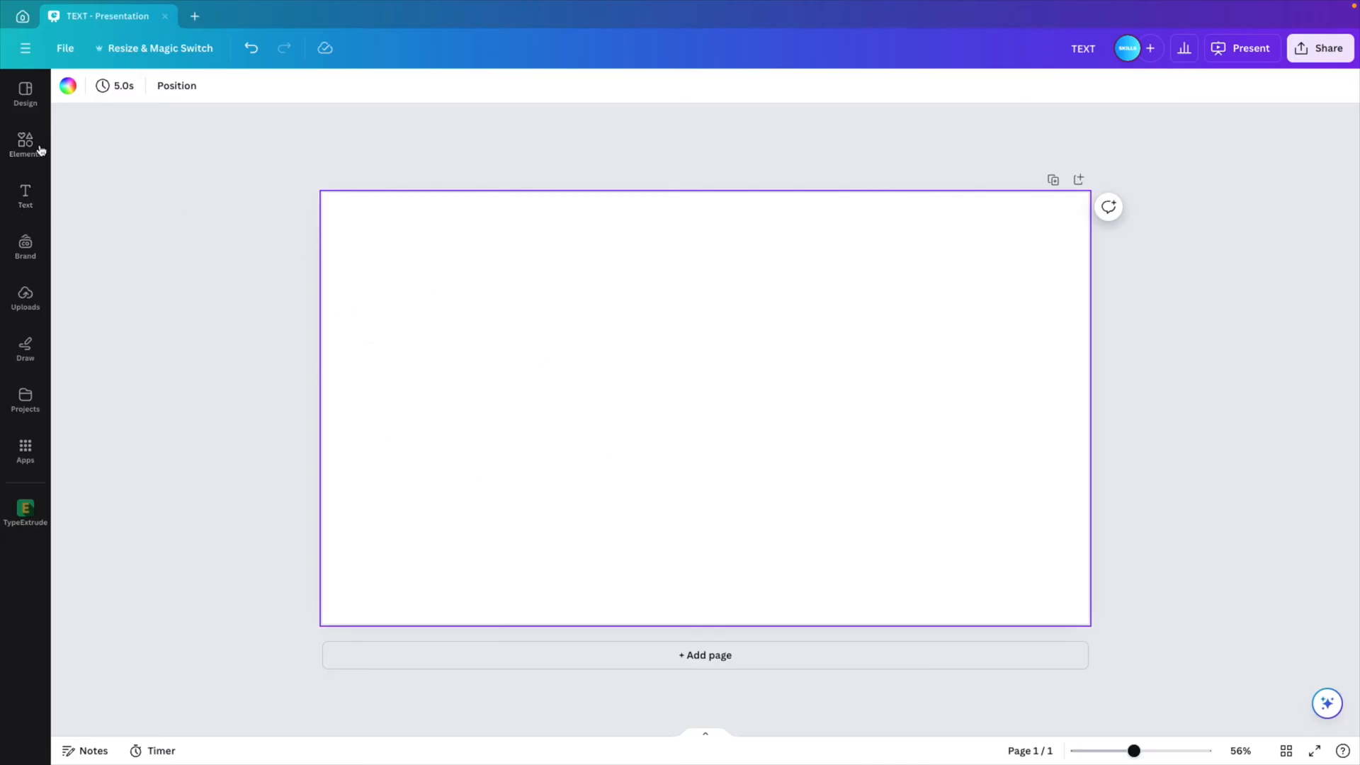
Search the Elements library for 'nature leaves' and show only photo results.
click(26, 144)
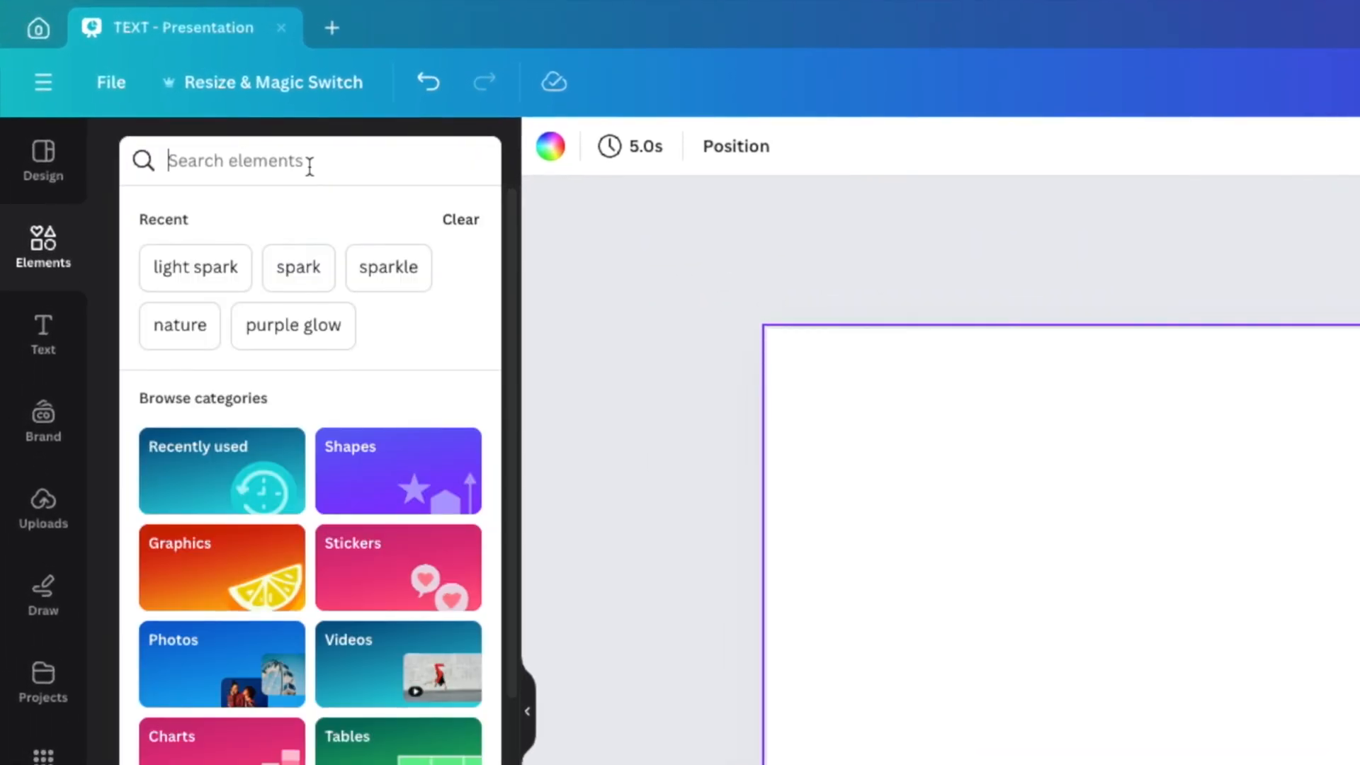
text(nature leaves)
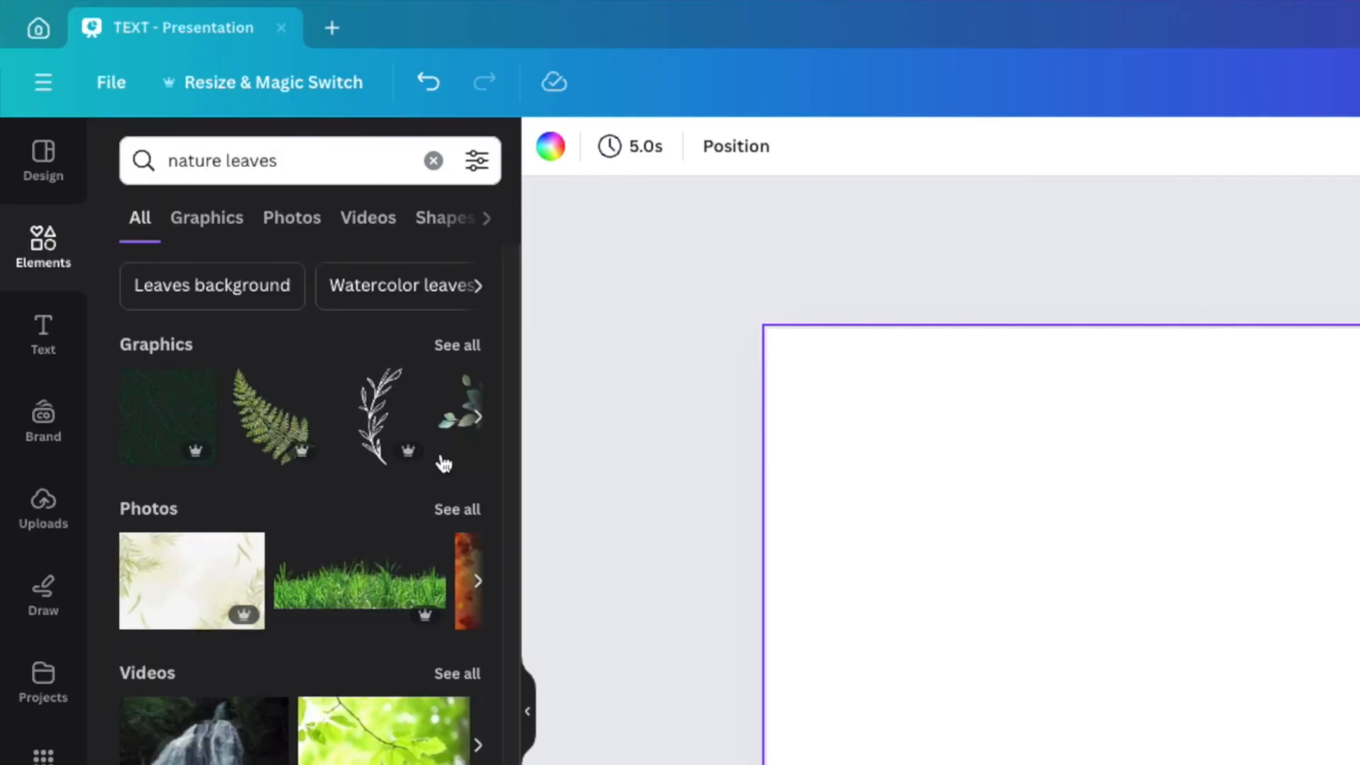
click(291, 218)
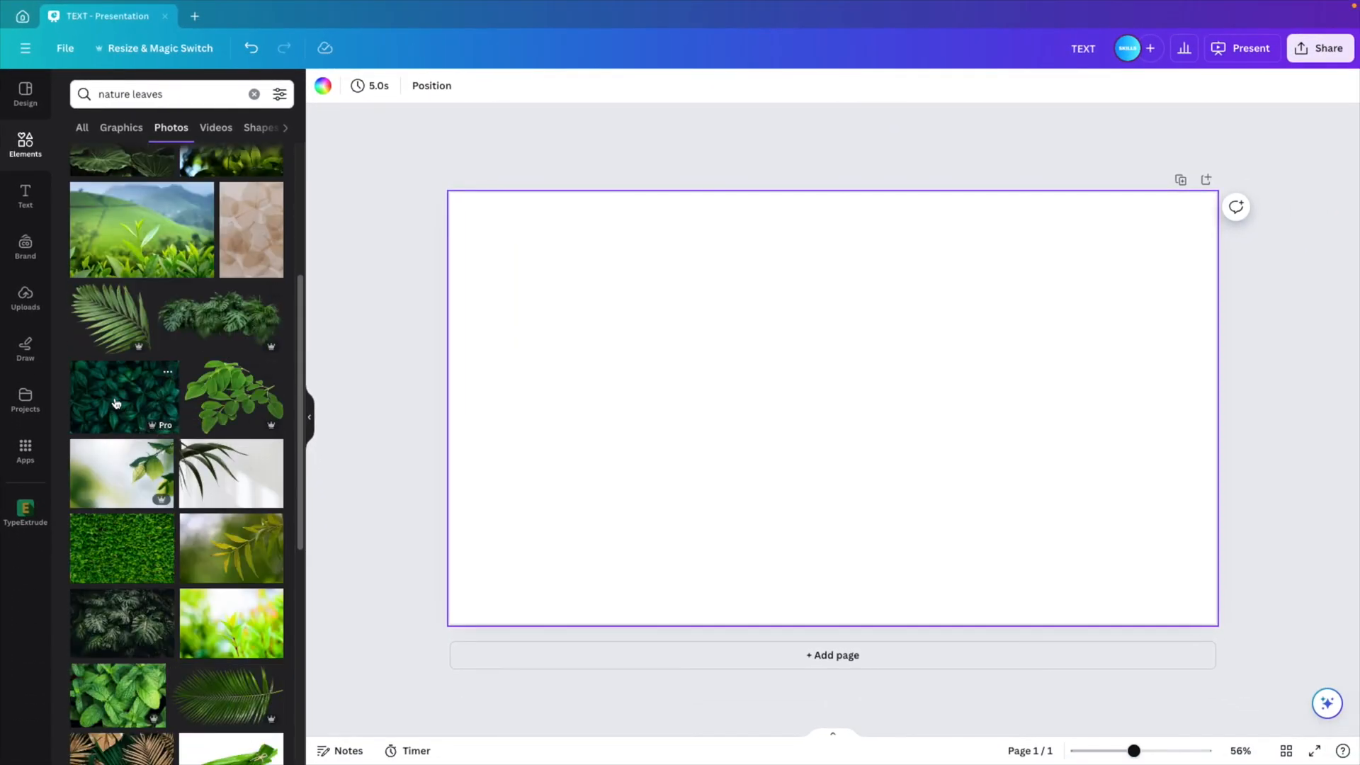
Fill the slide with the dark green leaves photo and bring up its blur effect.
click(122, 397)
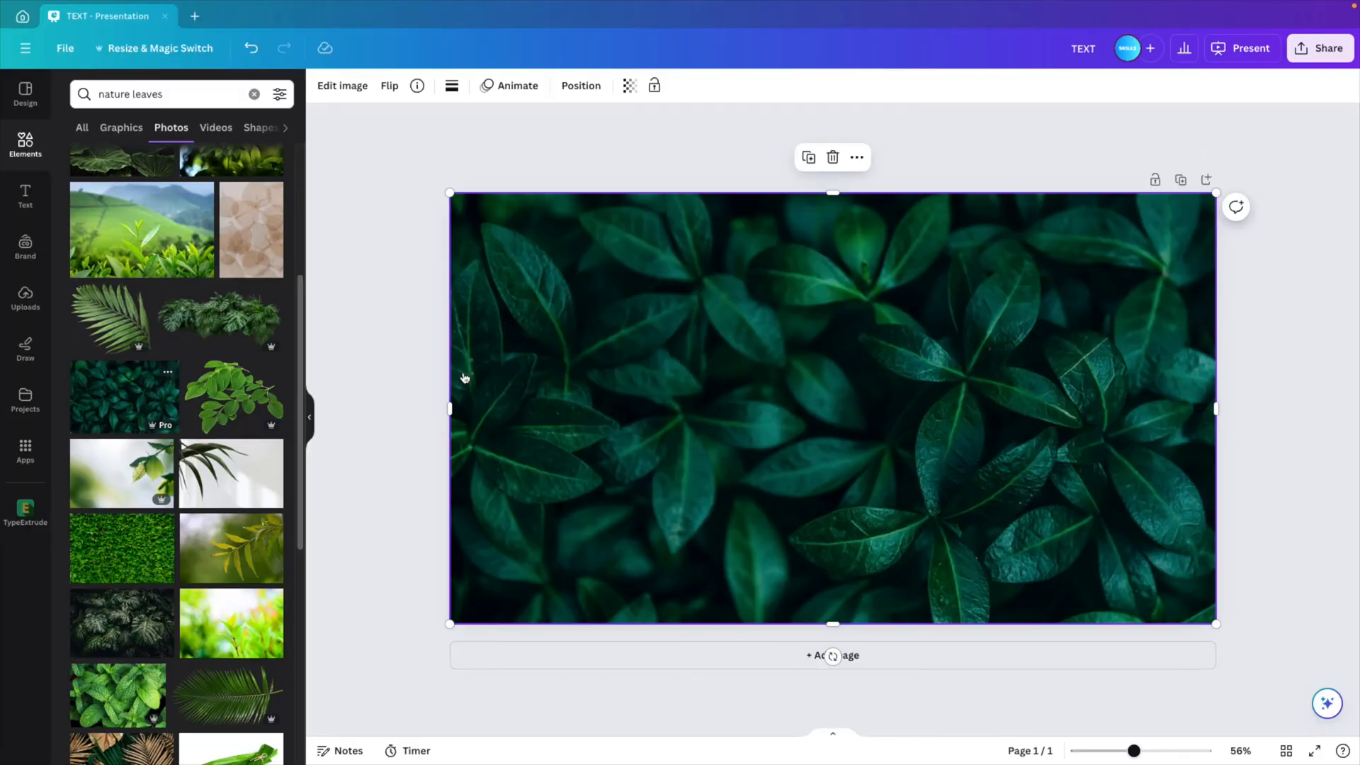
click(1257, 420)
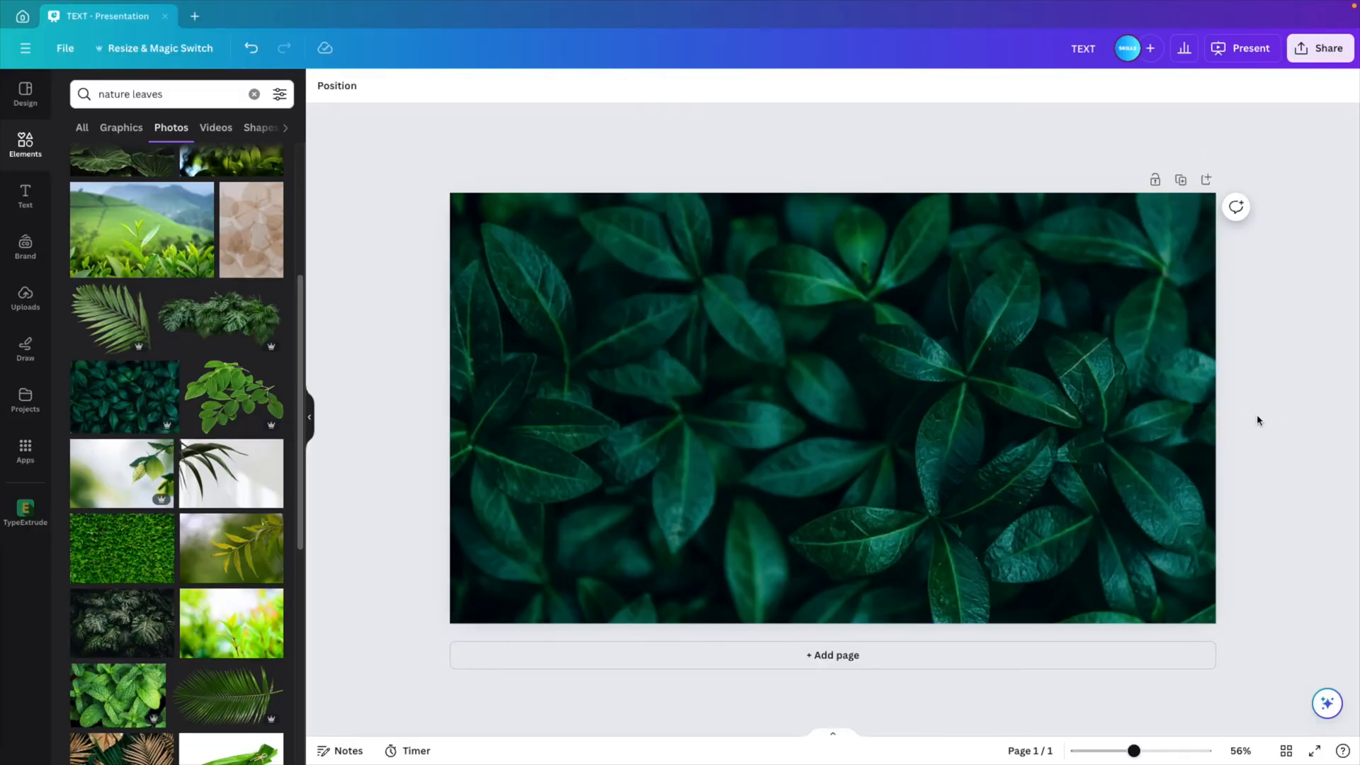
mouse_move(310, 421)
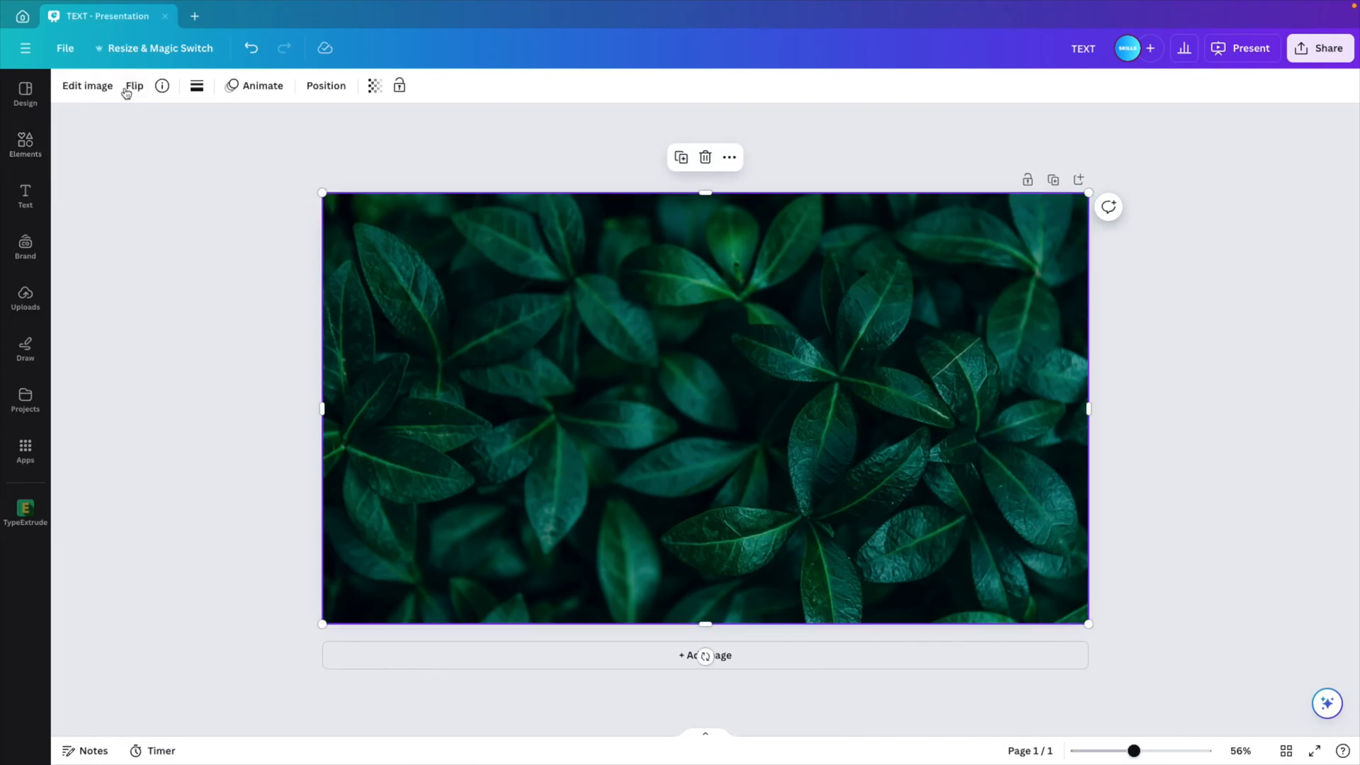
click(86, 85)
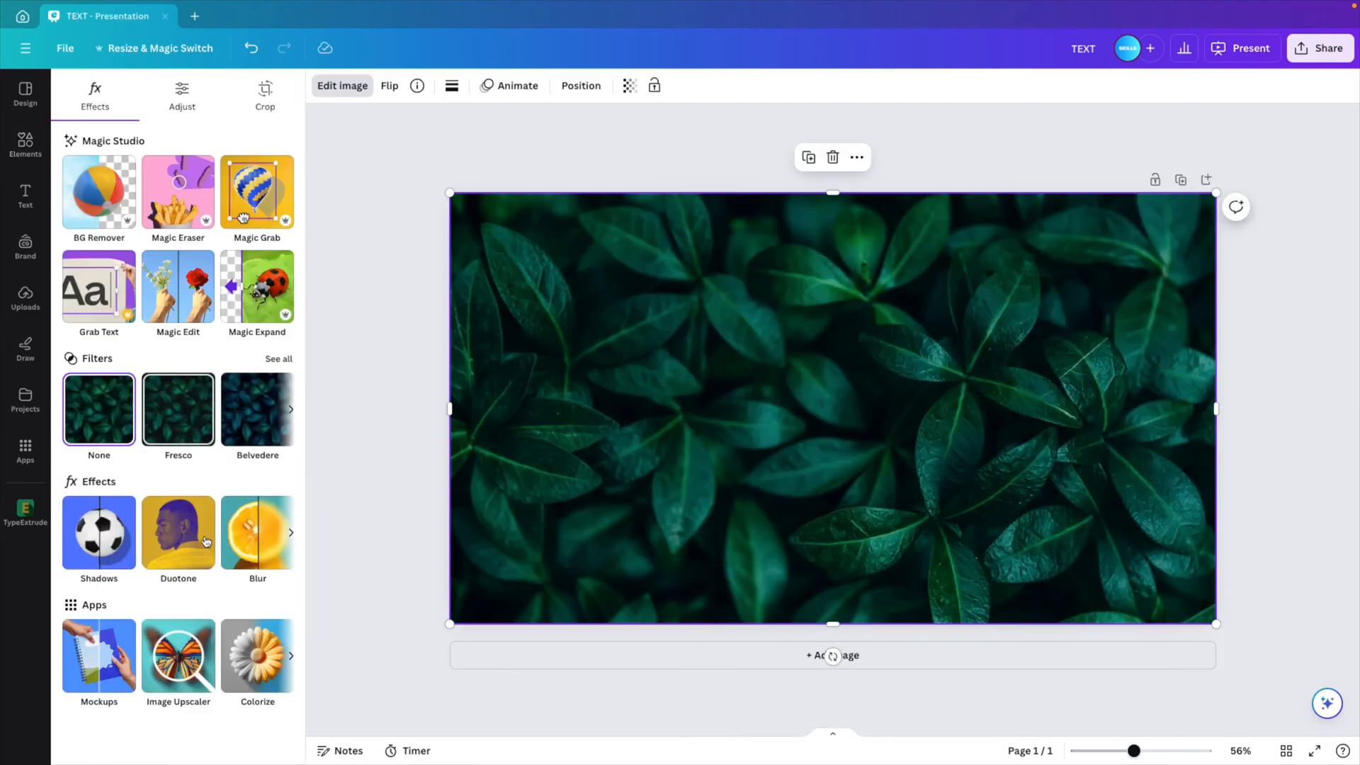
click(257, 532)
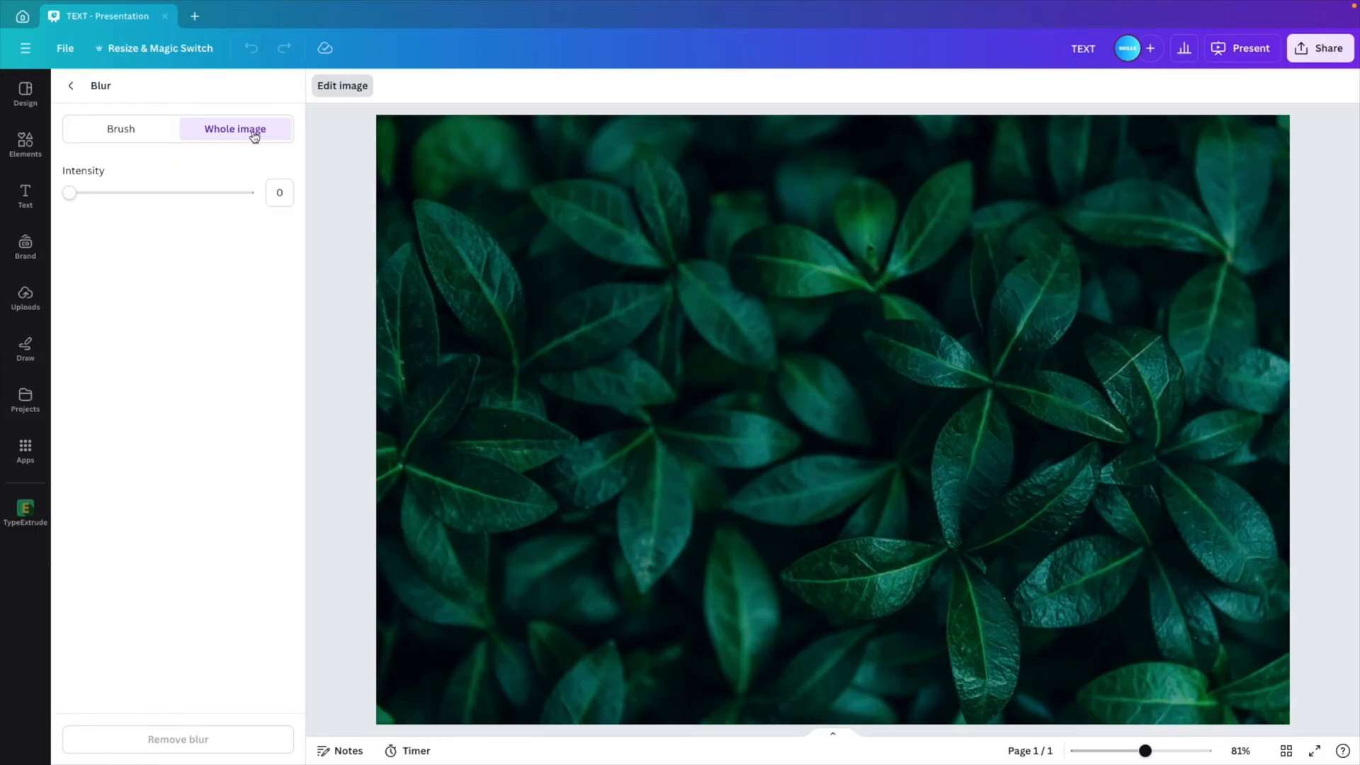
mouse_move(71, 192)
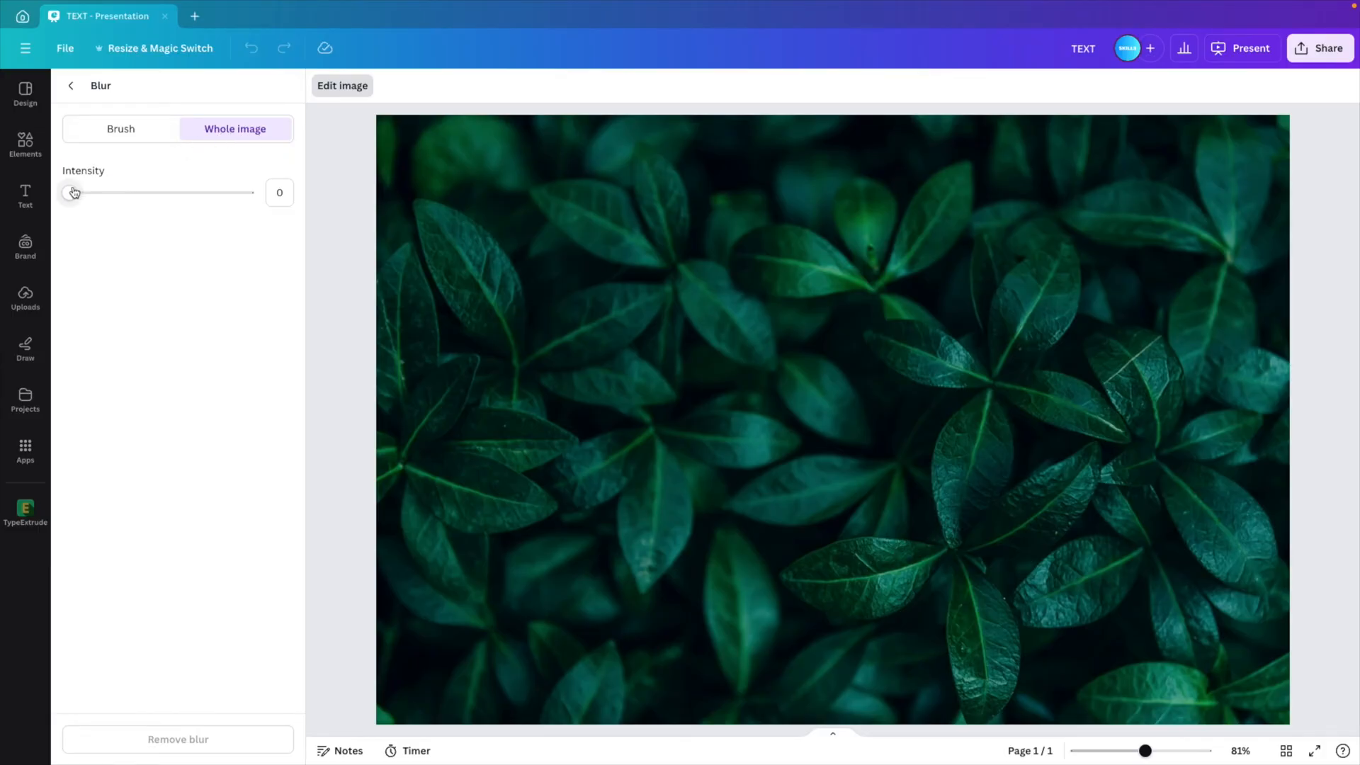
Blur the whole leaves photo at intensity 27 and leave the photo effects.
drag(72, 192, 115, 192)
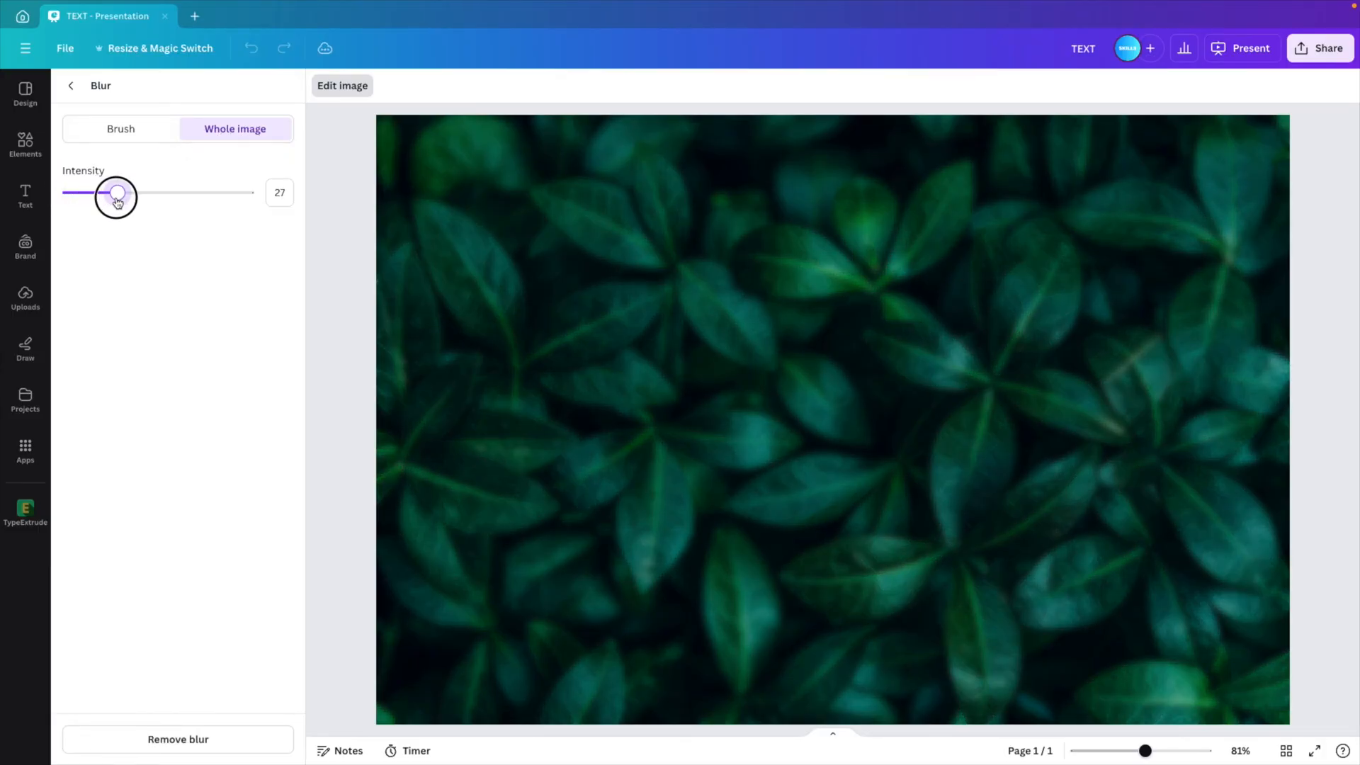
click(71, 85)
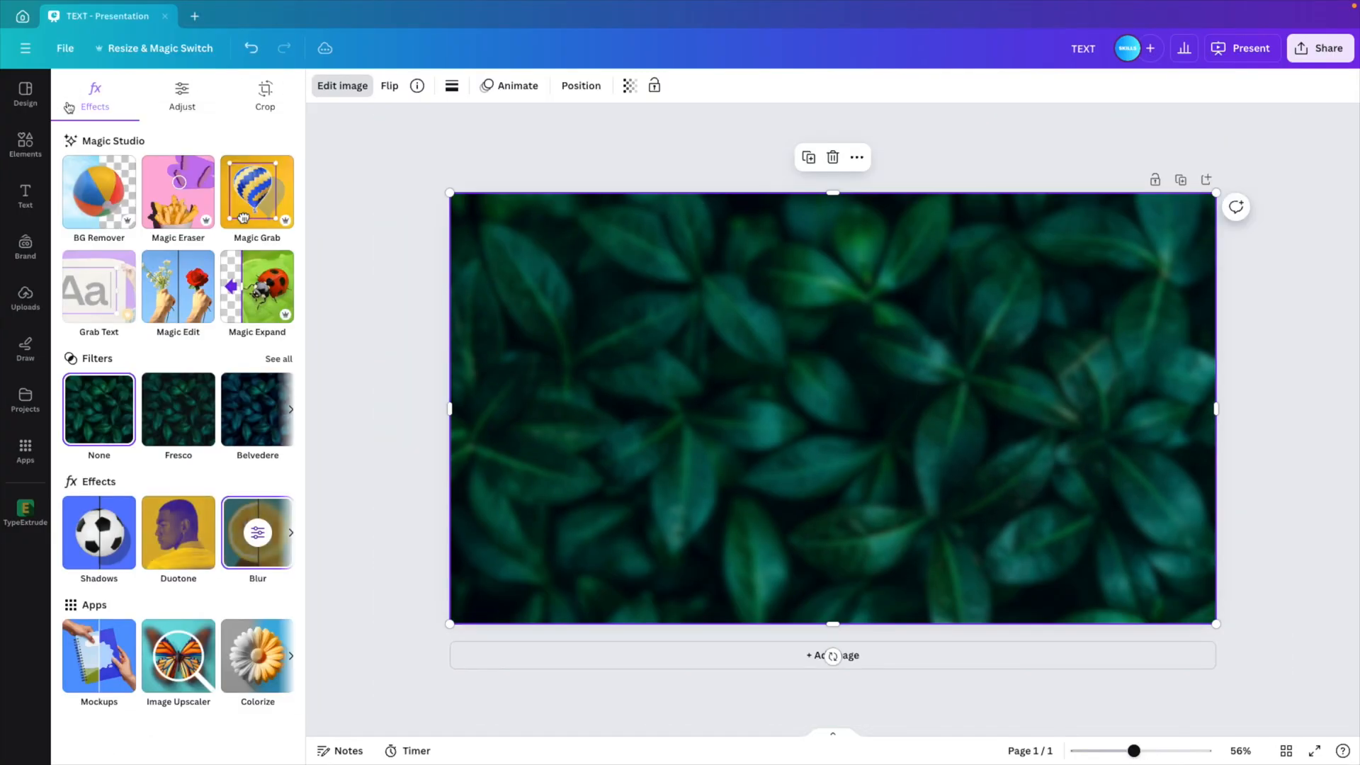
click(25, 143)
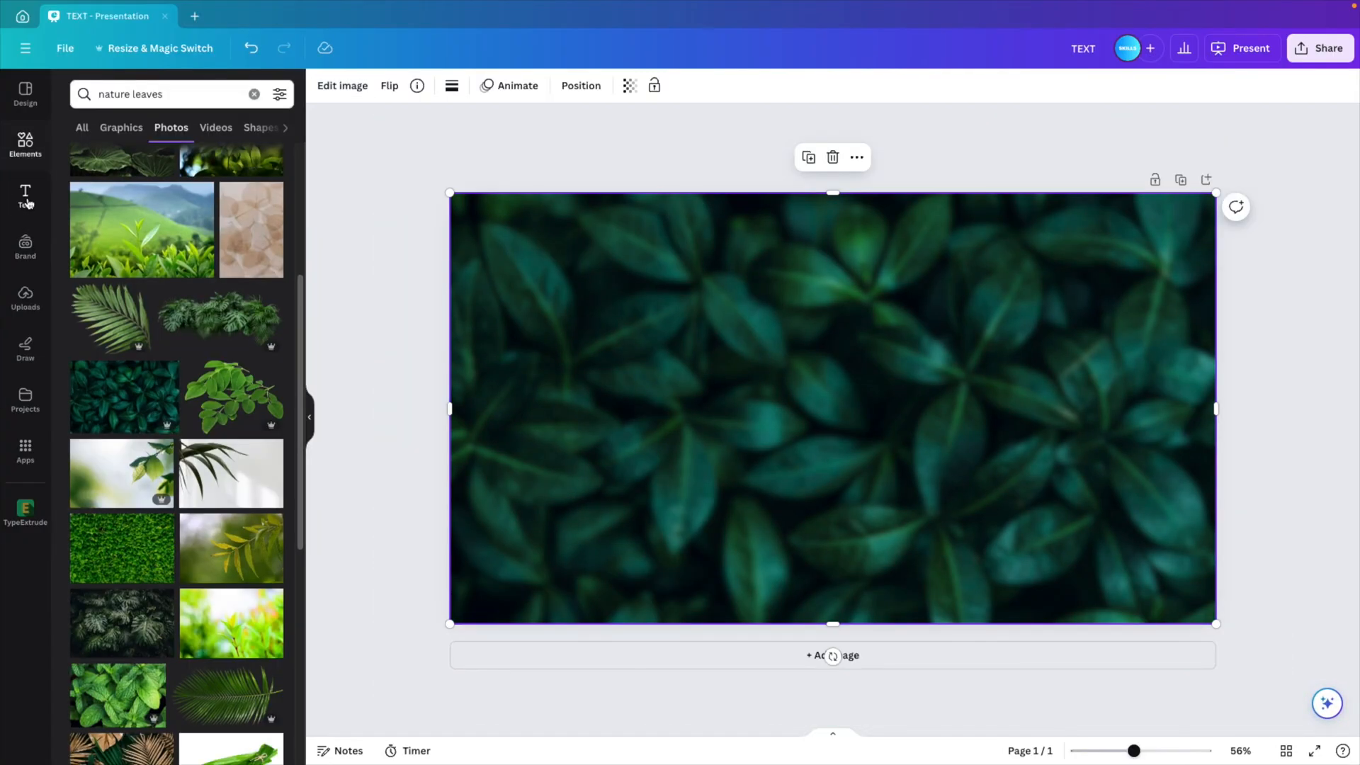
Add a title reading 'GLOW' over the blurred leaves.
click(26, 193)
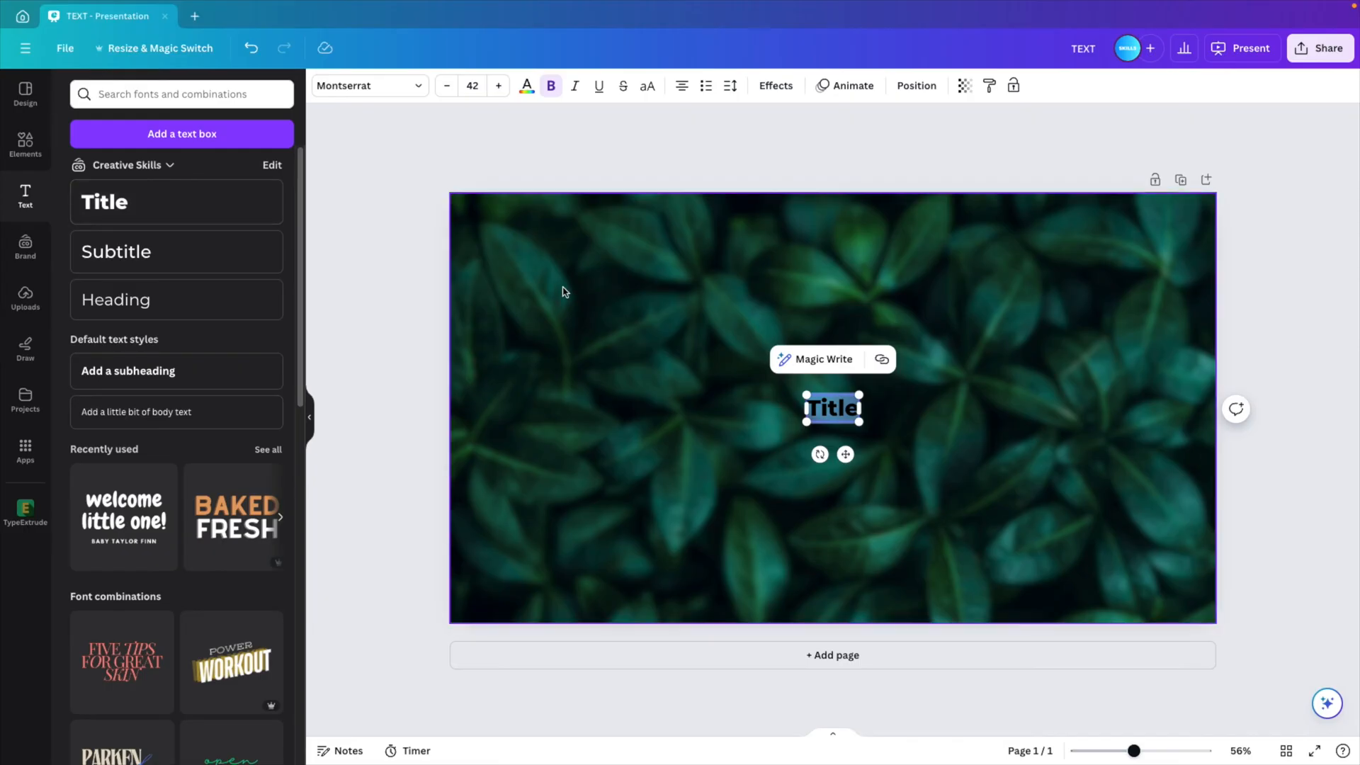
text(GLOW)
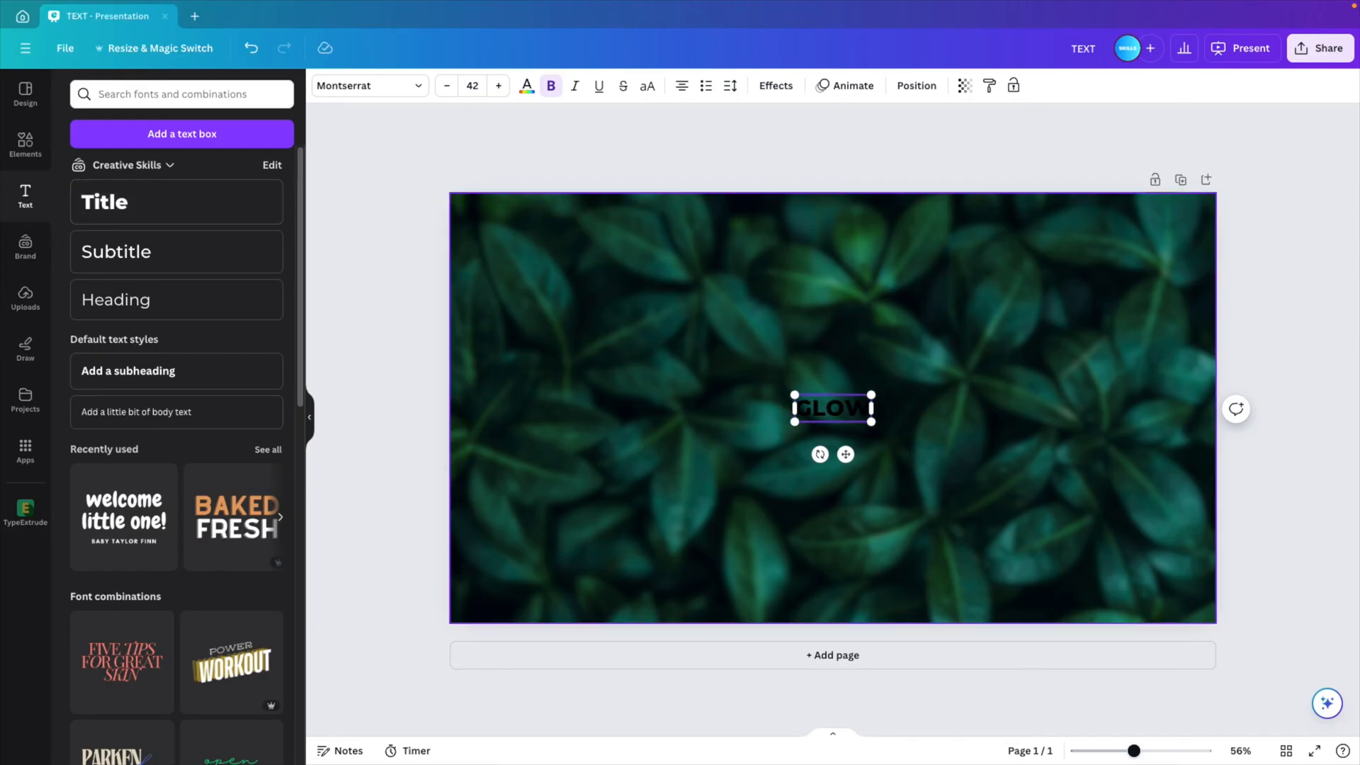
click(527, 85)
text(332)
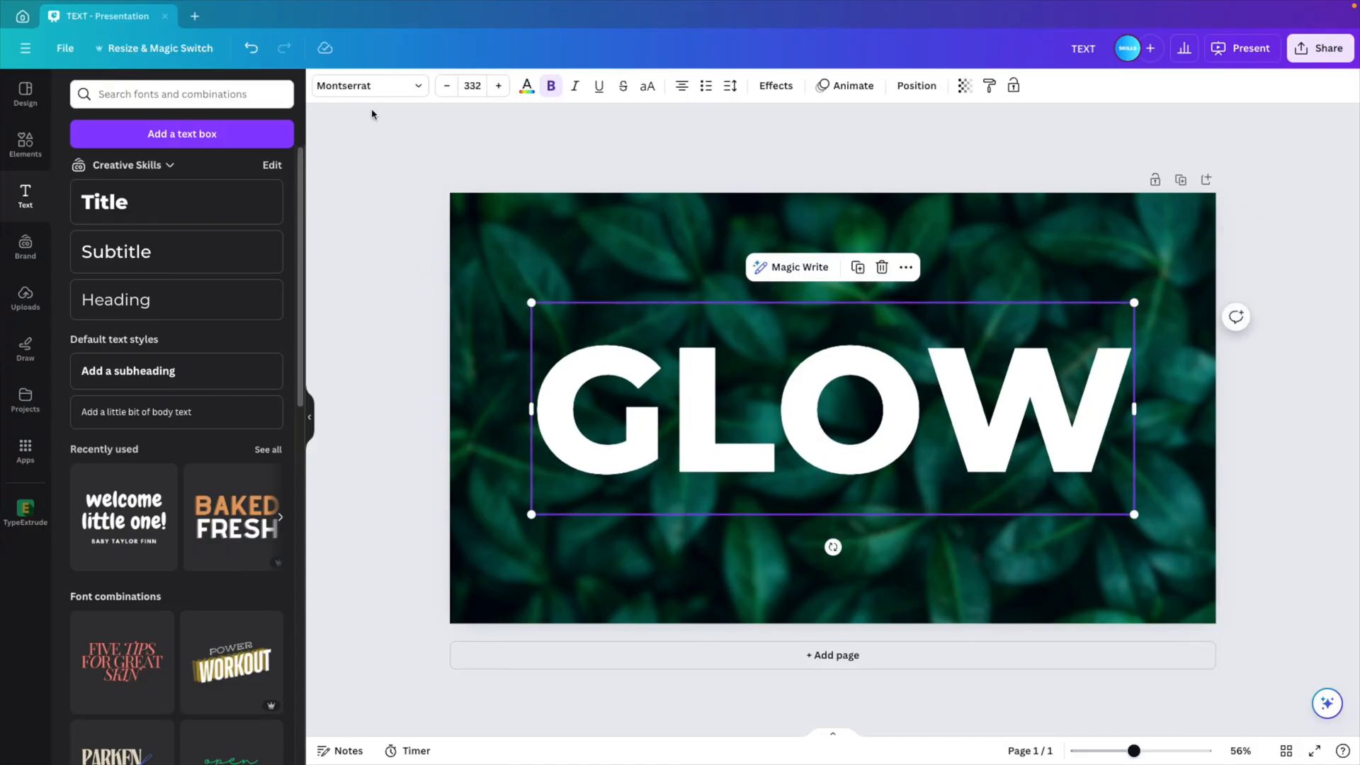
Switch GLOW to the Poppins Black font, white at about size 347.
click(364, 85)
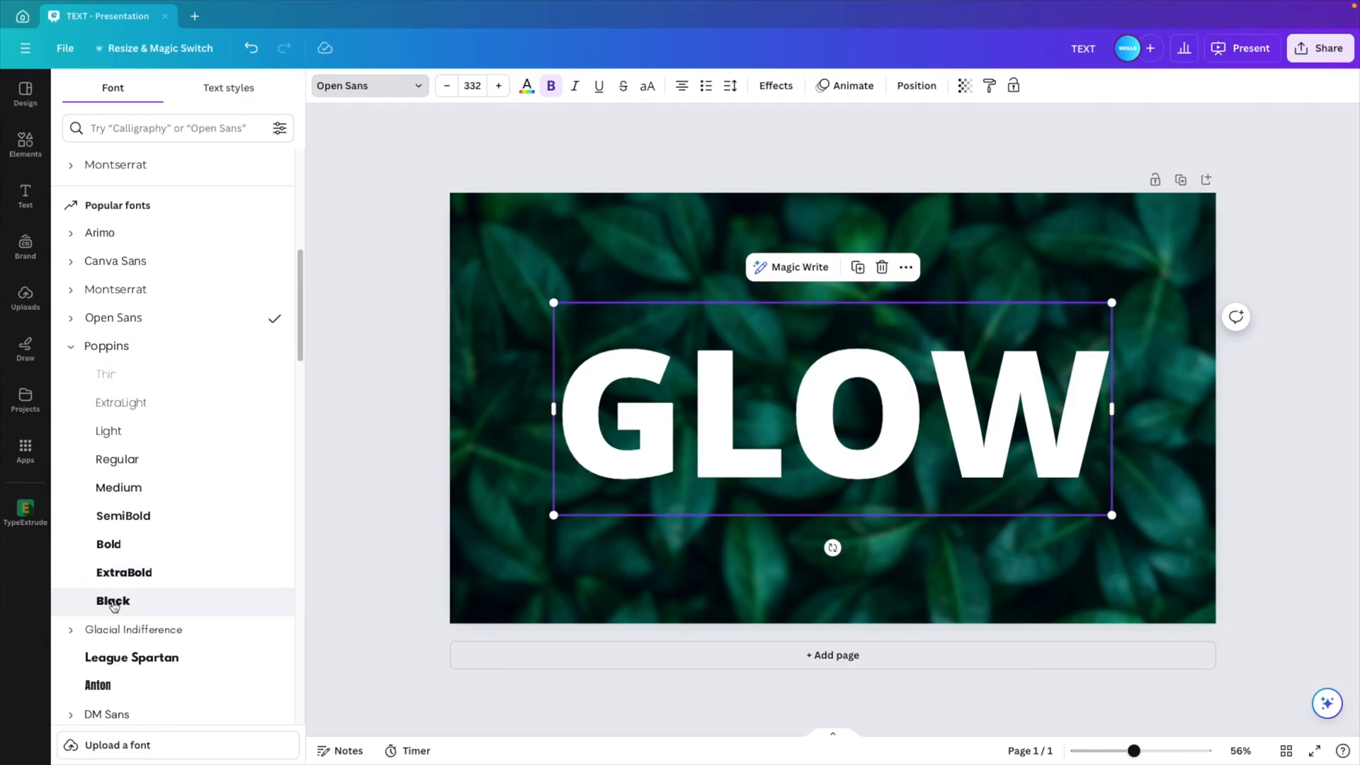
click(113, 601)
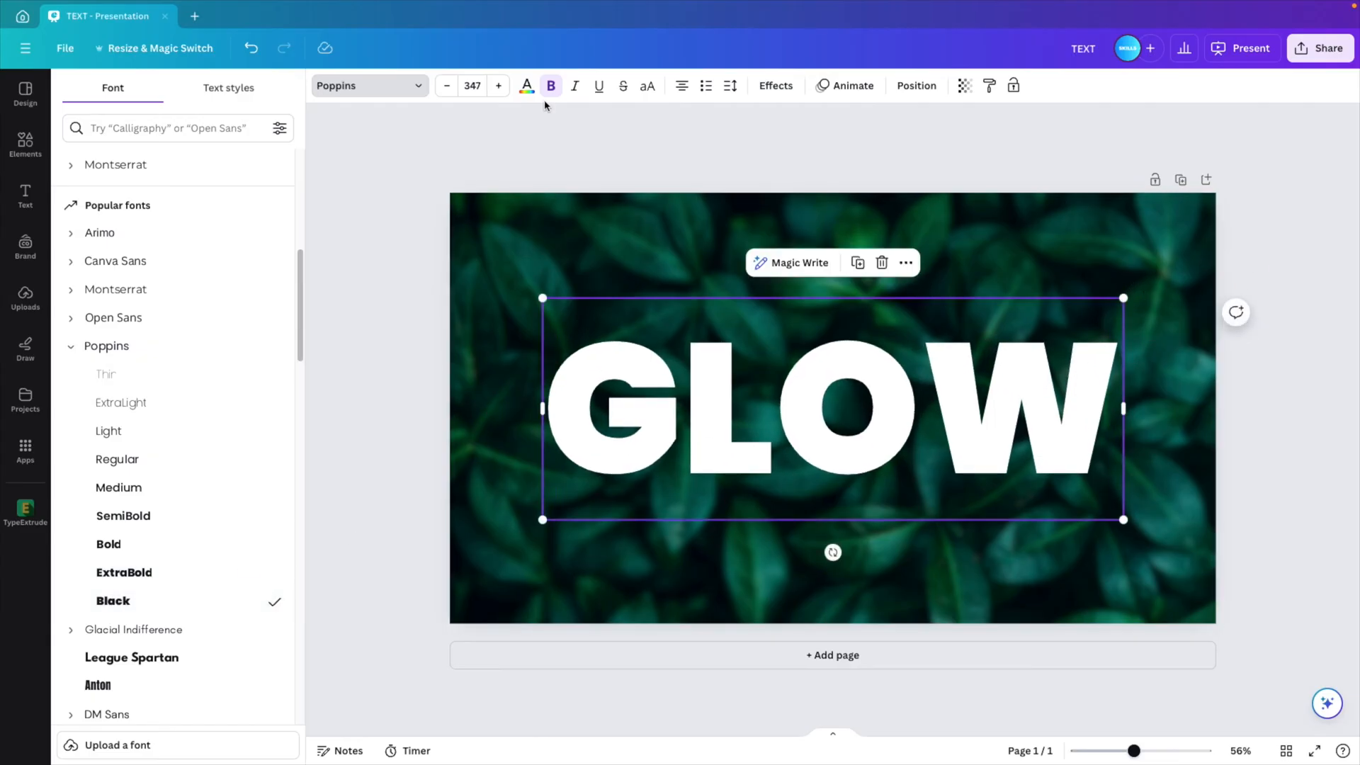
click(527, 85)
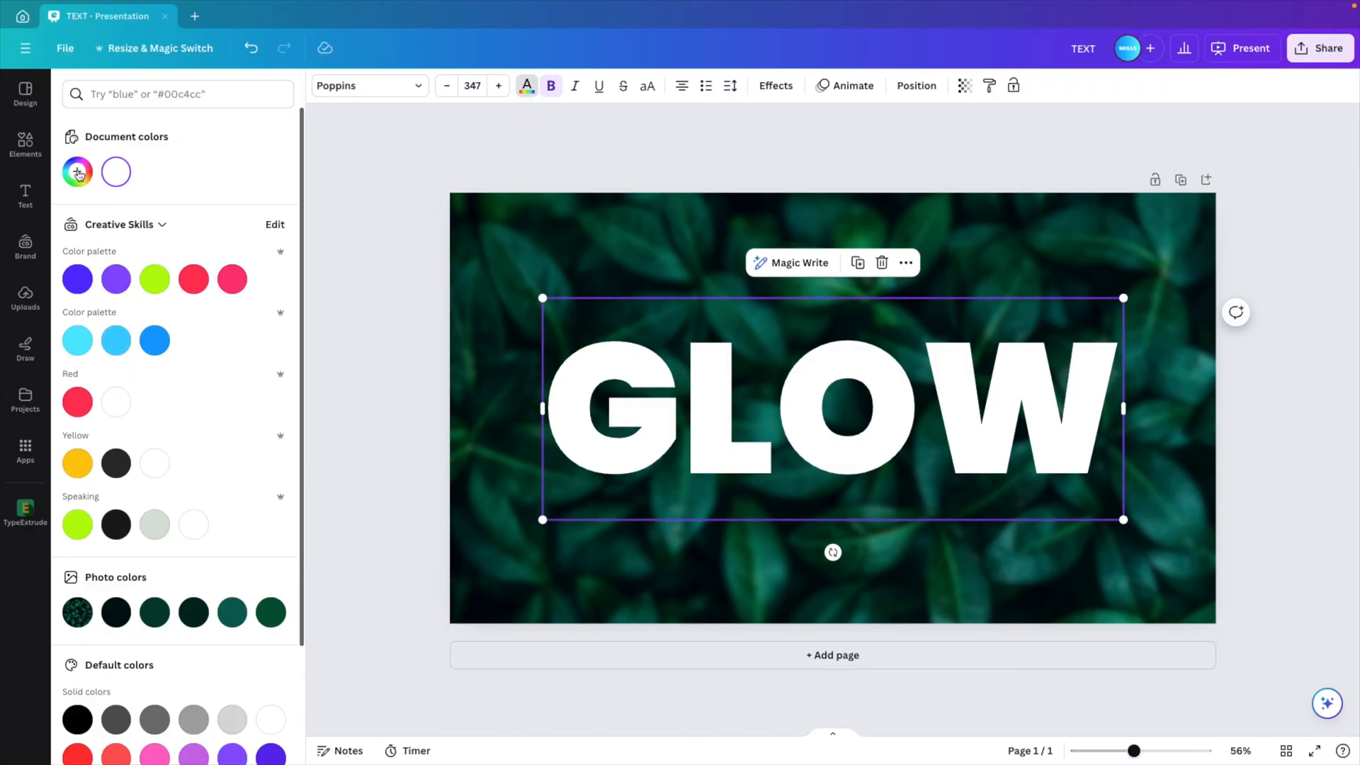
Colour the GLOW headline custom bright teal #00FFE0.
click(77, 171)
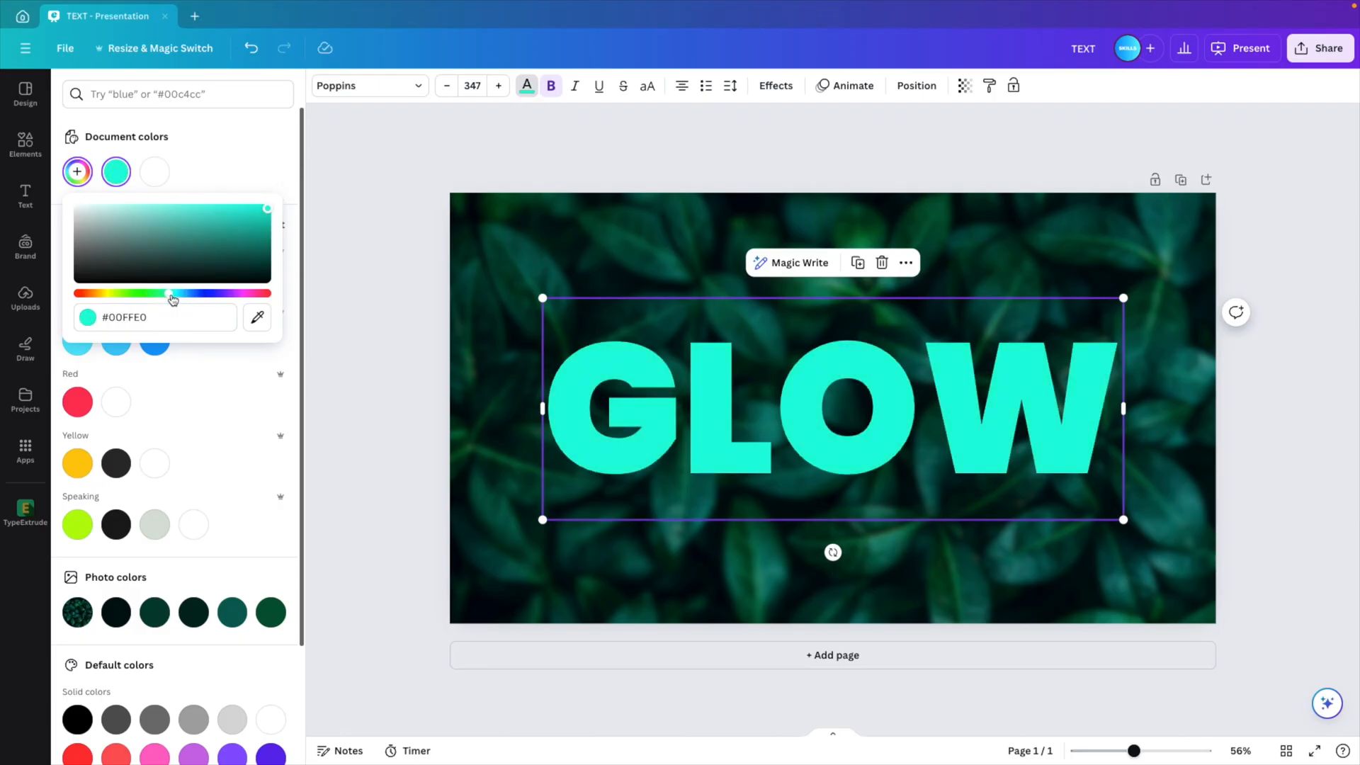
click(26, 197)
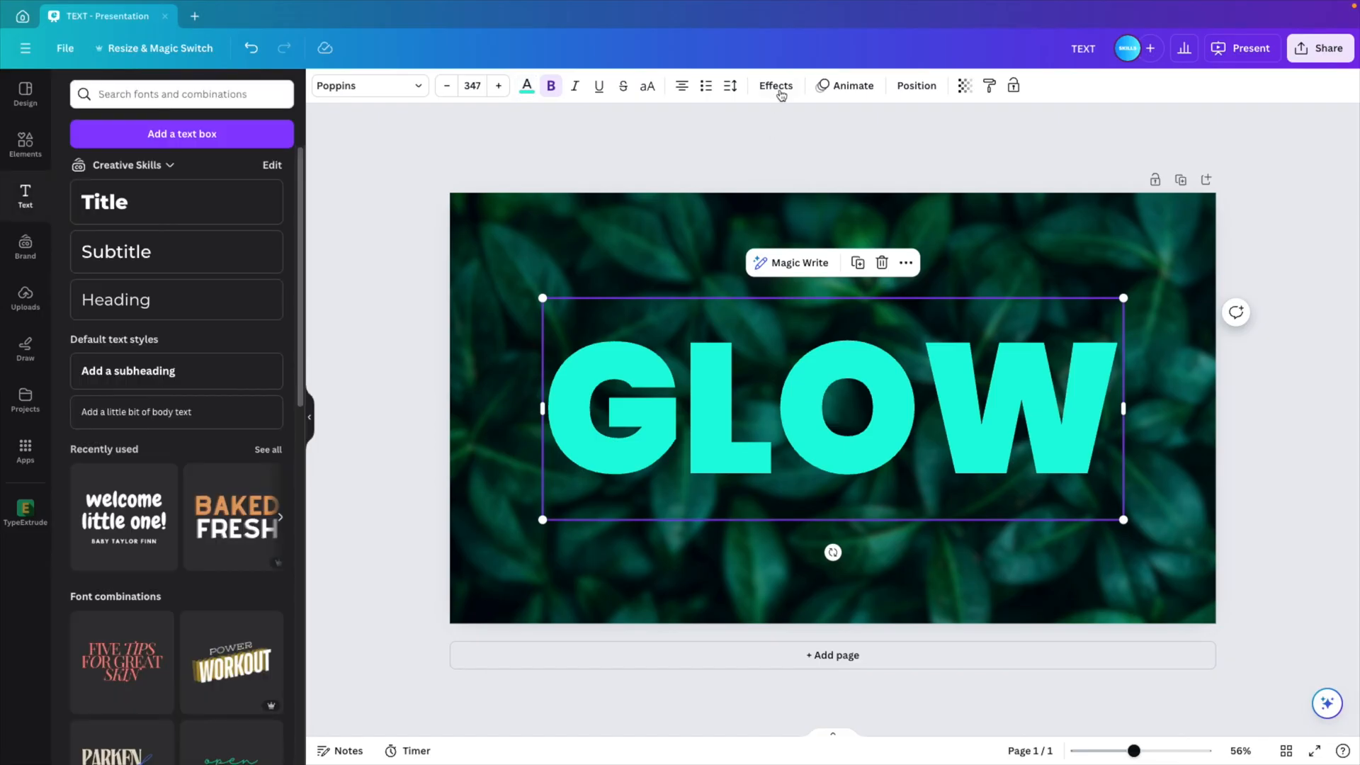
Apply the Neon text effect to GLOW at full intensity 100.
click(775, 85)
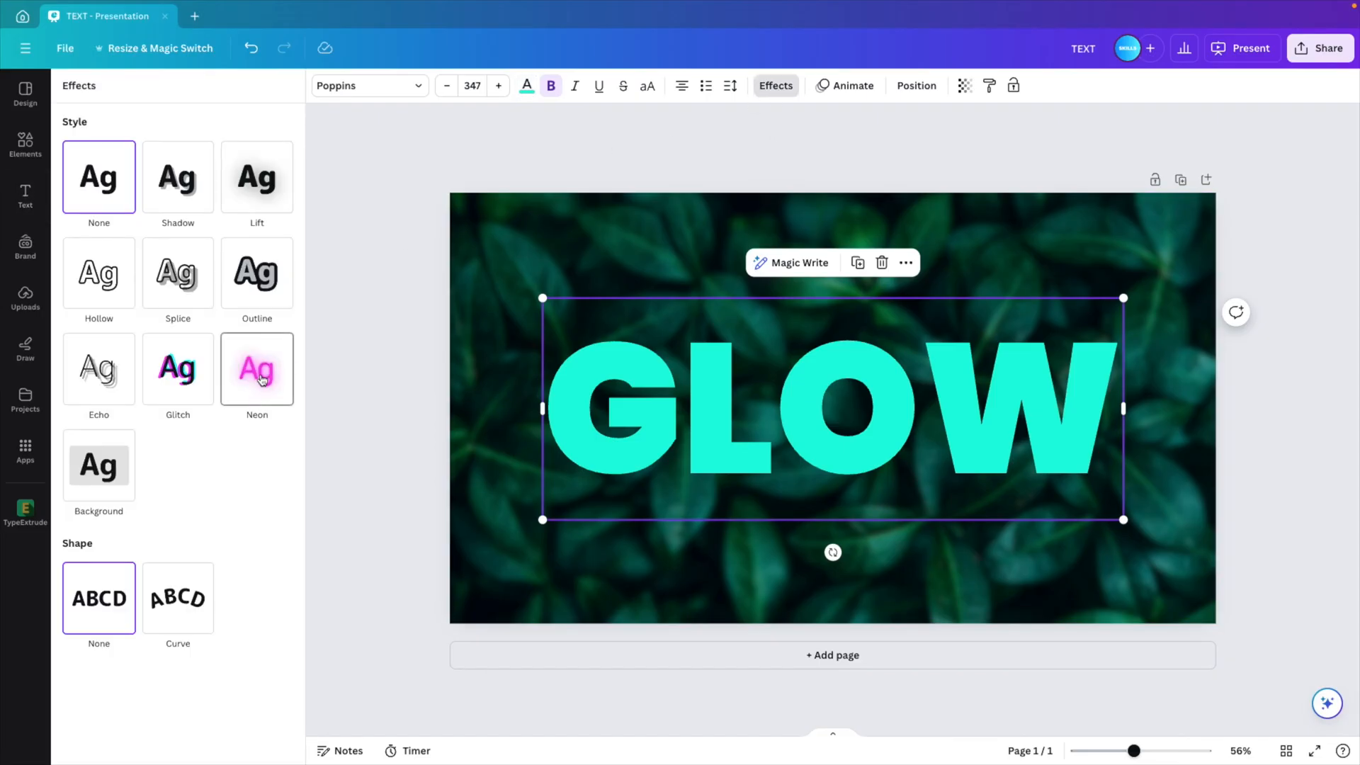
click(256, 368)
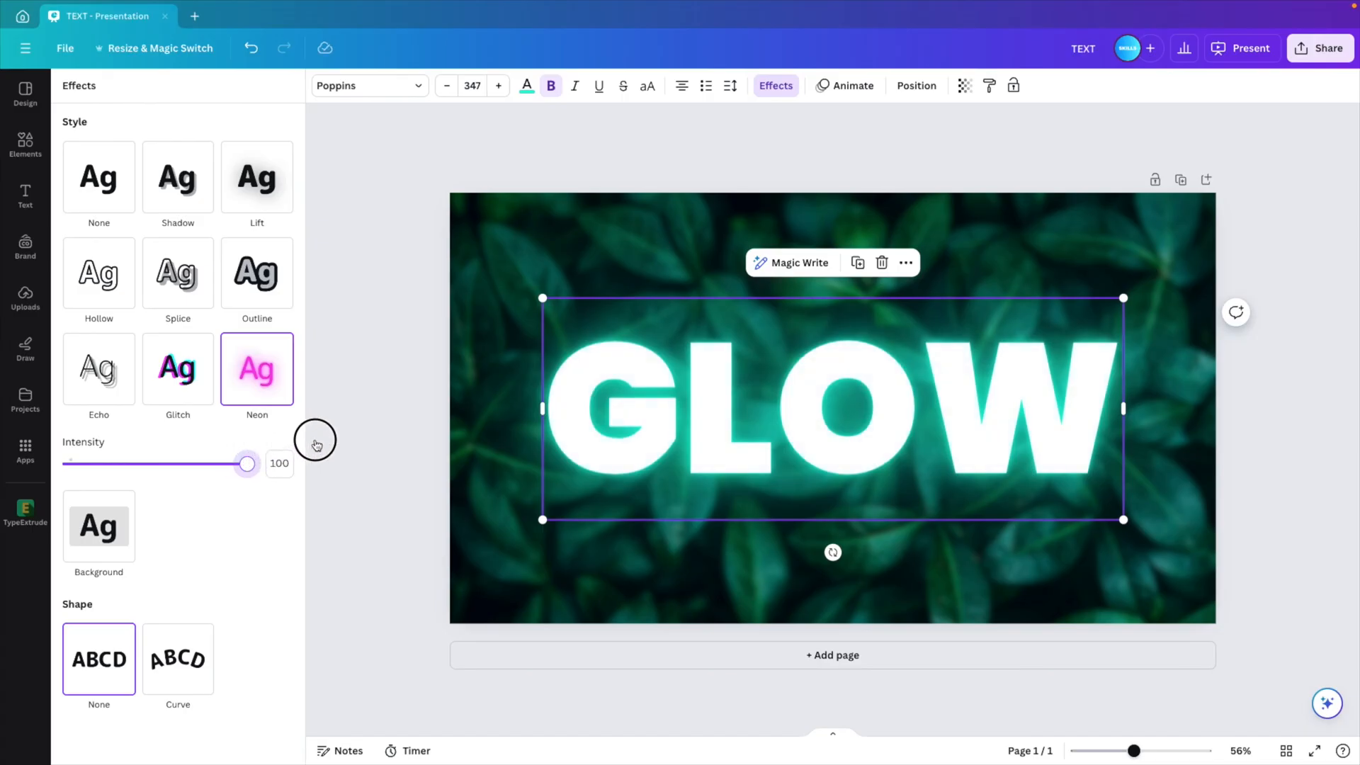
mouse_move(316, 444)
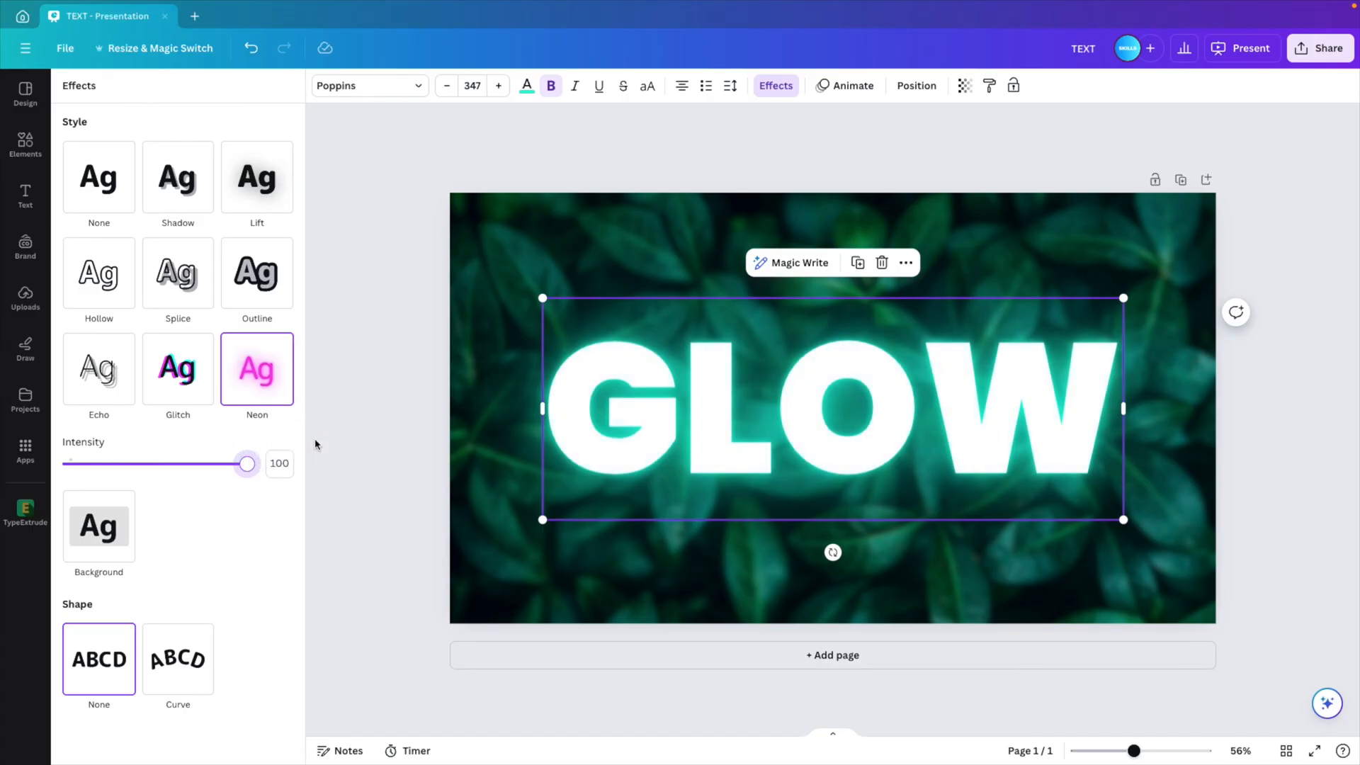
mouse_move(870, 391)
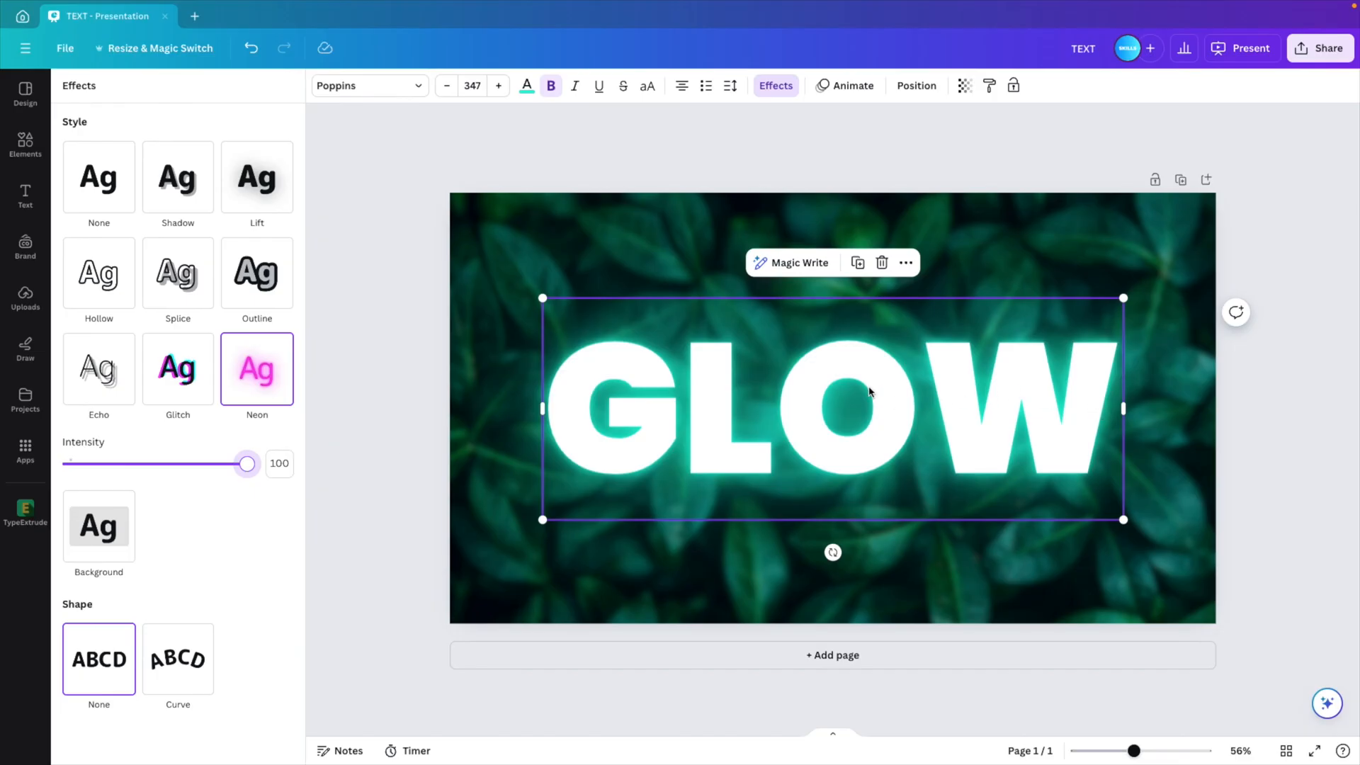
mouse_move(671, 367)
text(EFFECT)
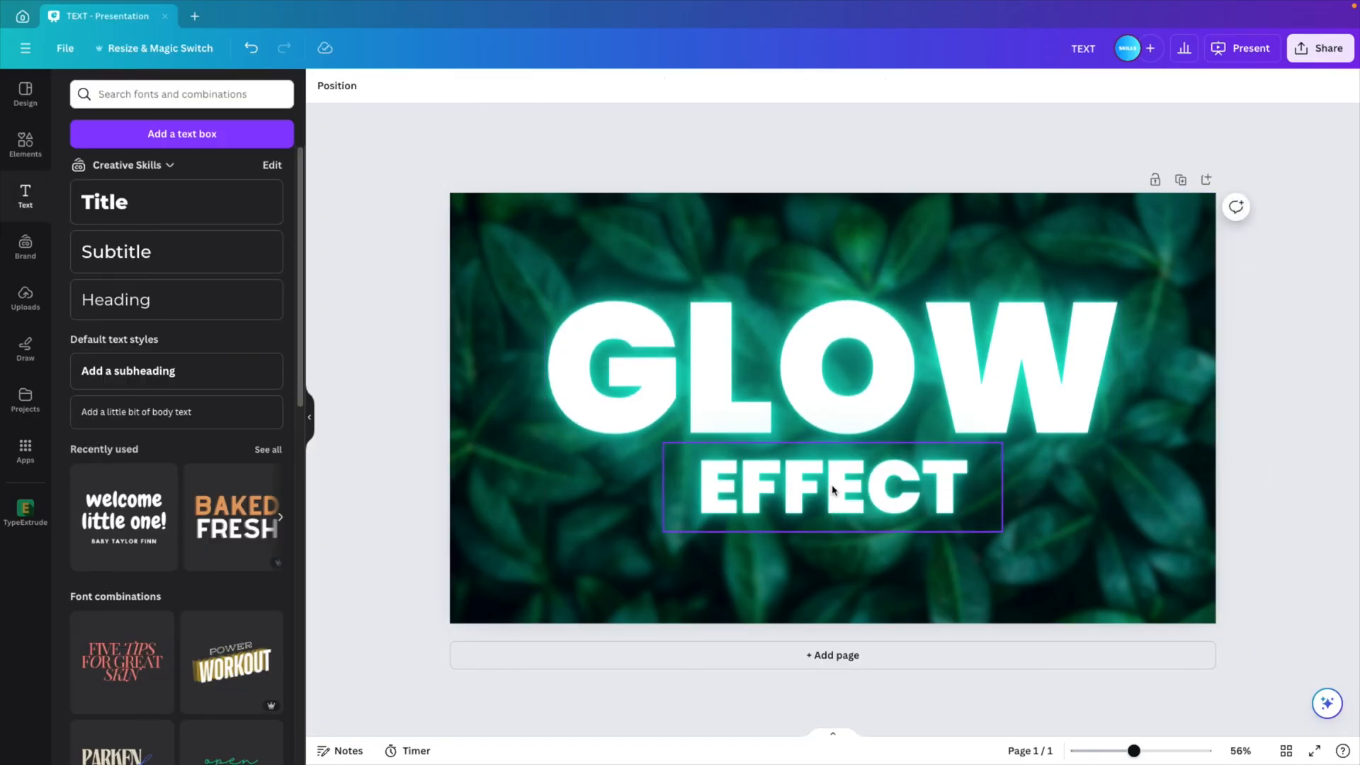
Give the EFFECT subtitle a faint Neon glow at intensity 1.
click(832, 486)
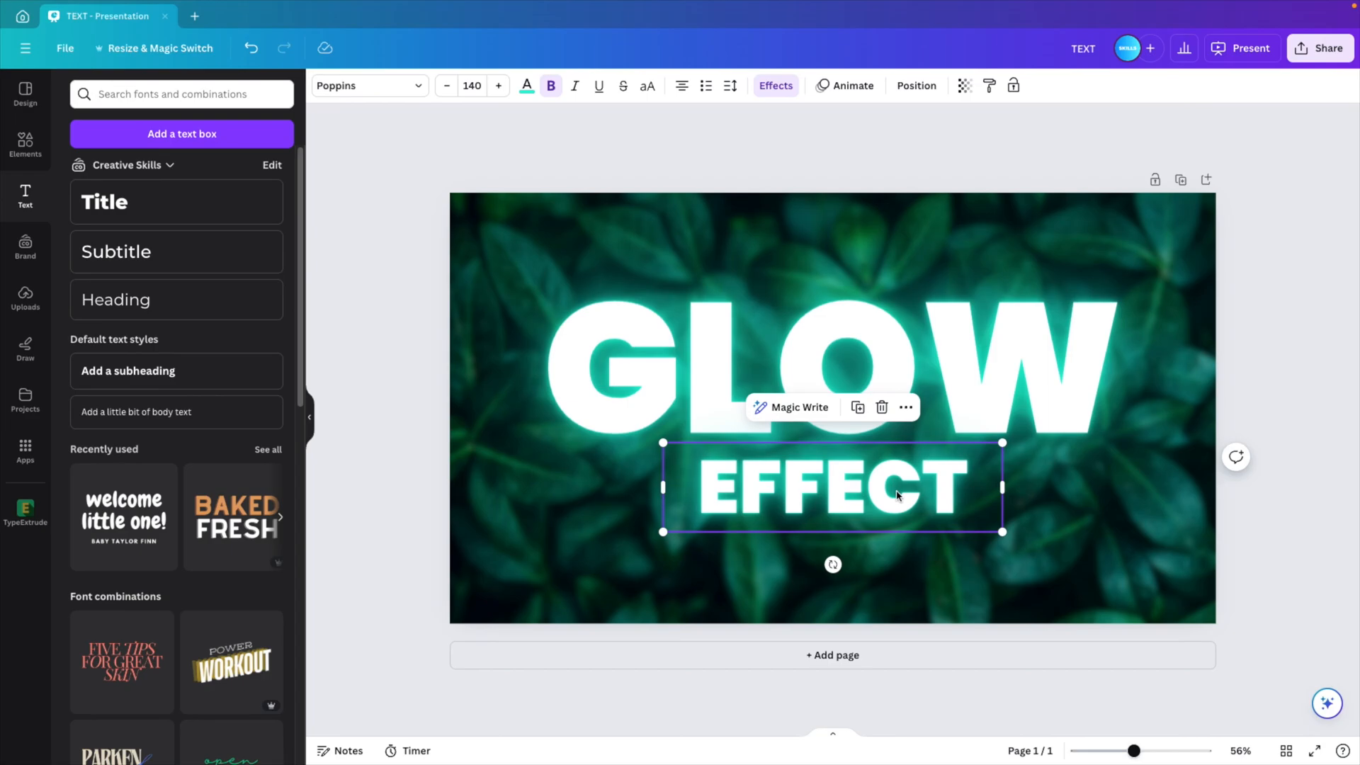
click(775, 85)
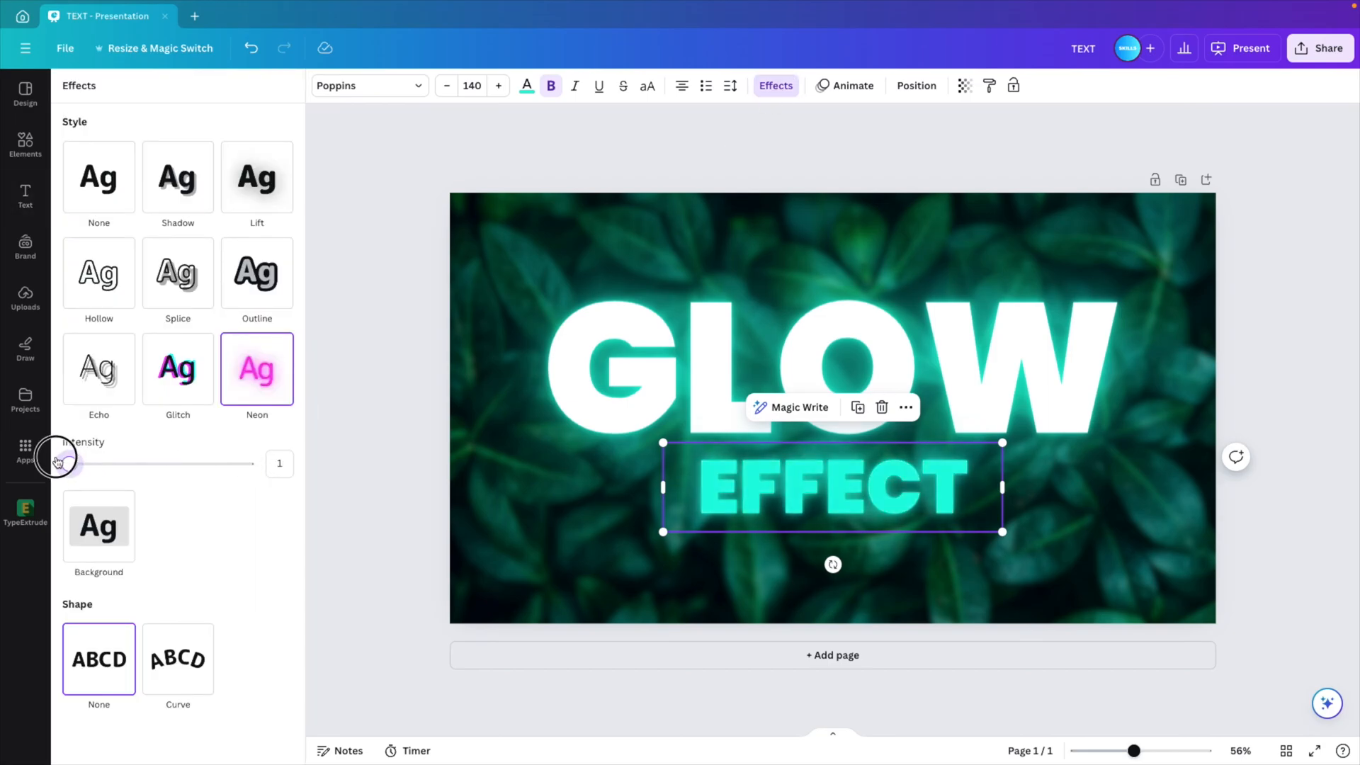
click(25, 196)
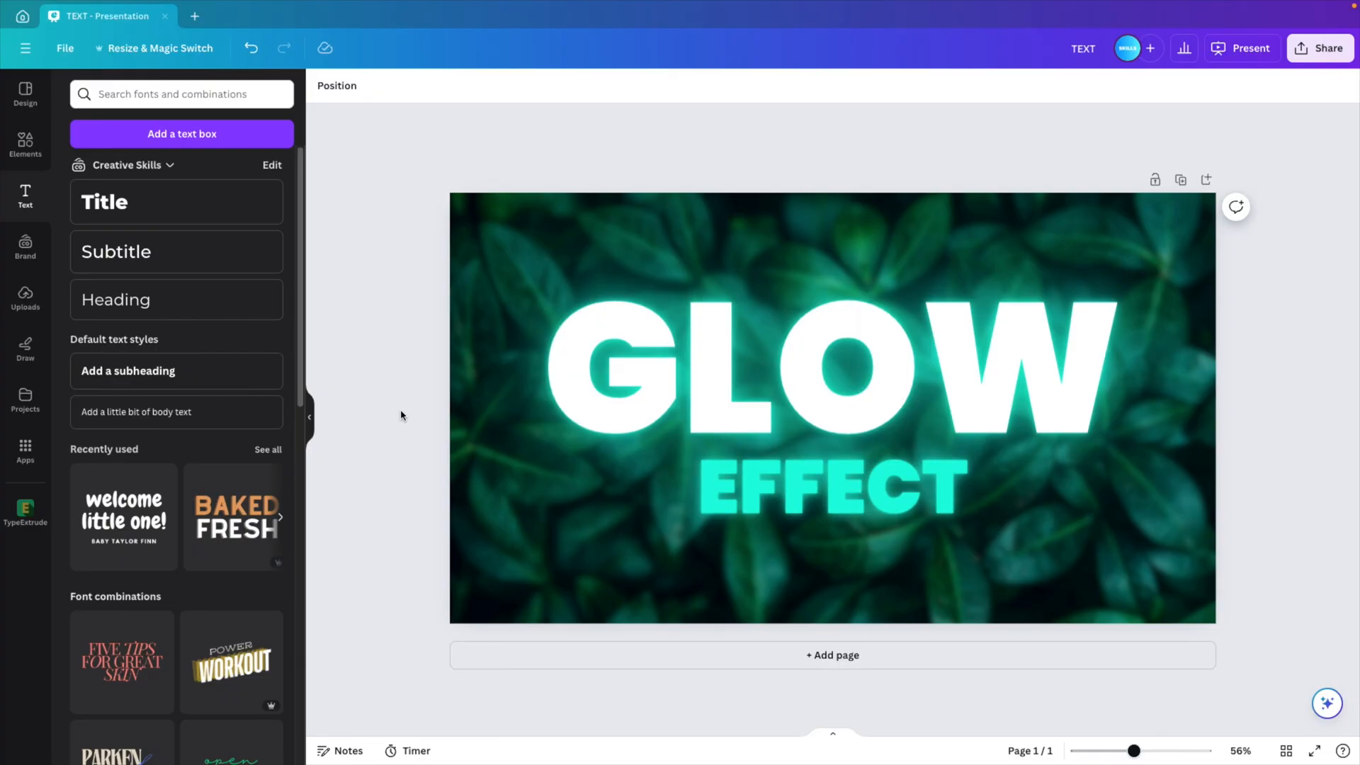
mouse_move(1315, 751)
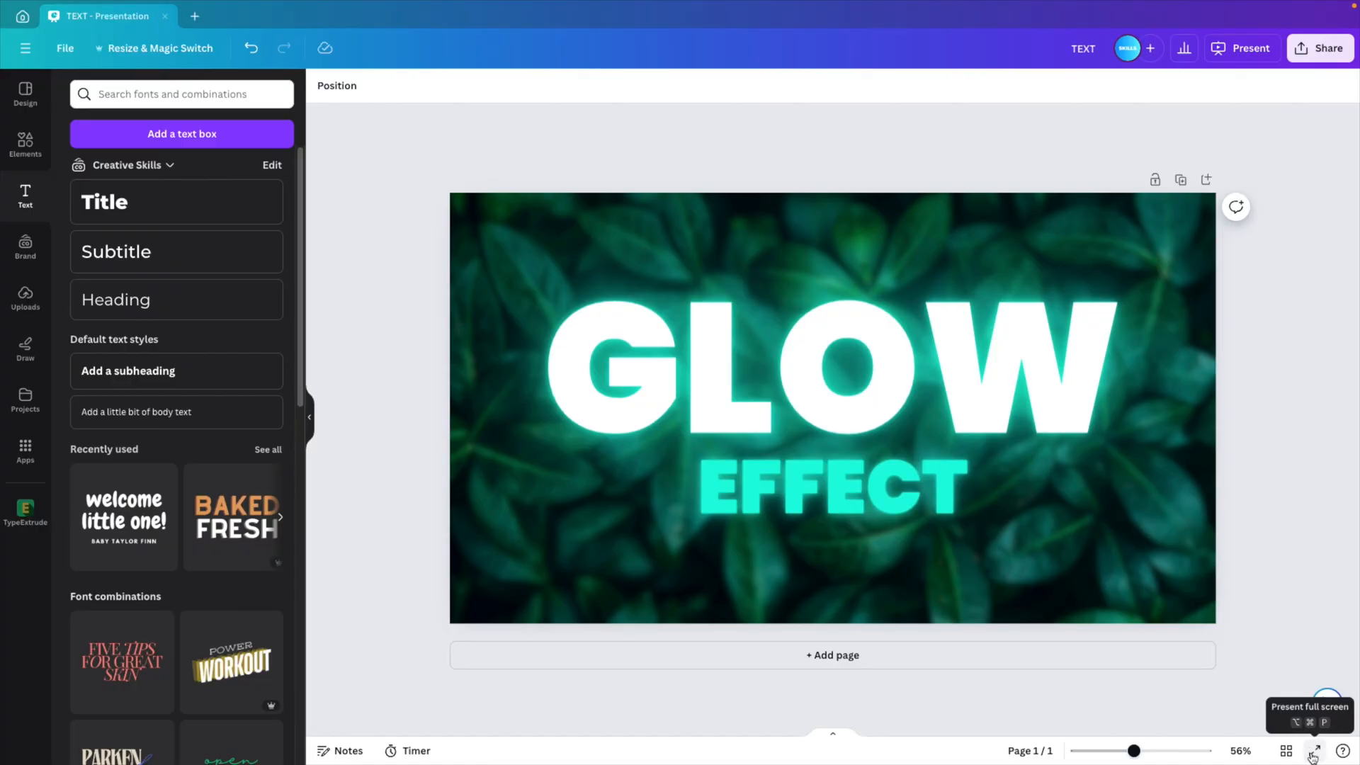